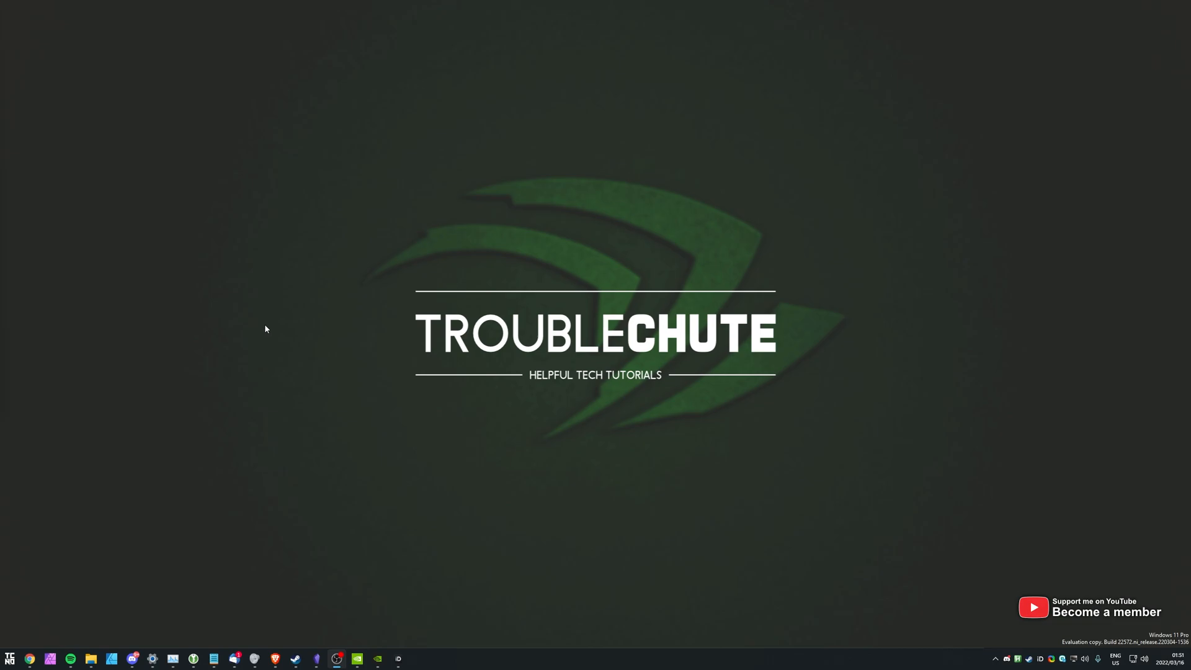
Toggle the NVIDIA performance overlay on with Alt+R, showing an FPS readout of N/A
key(alt+r)
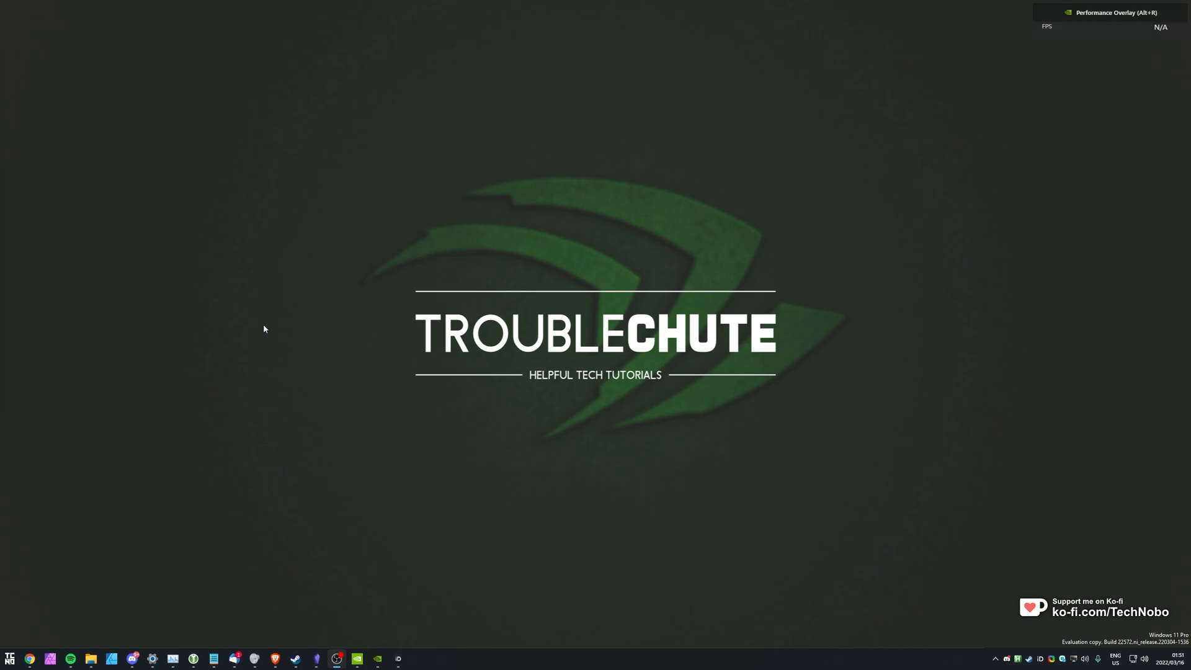
mouse_move(661, 145)
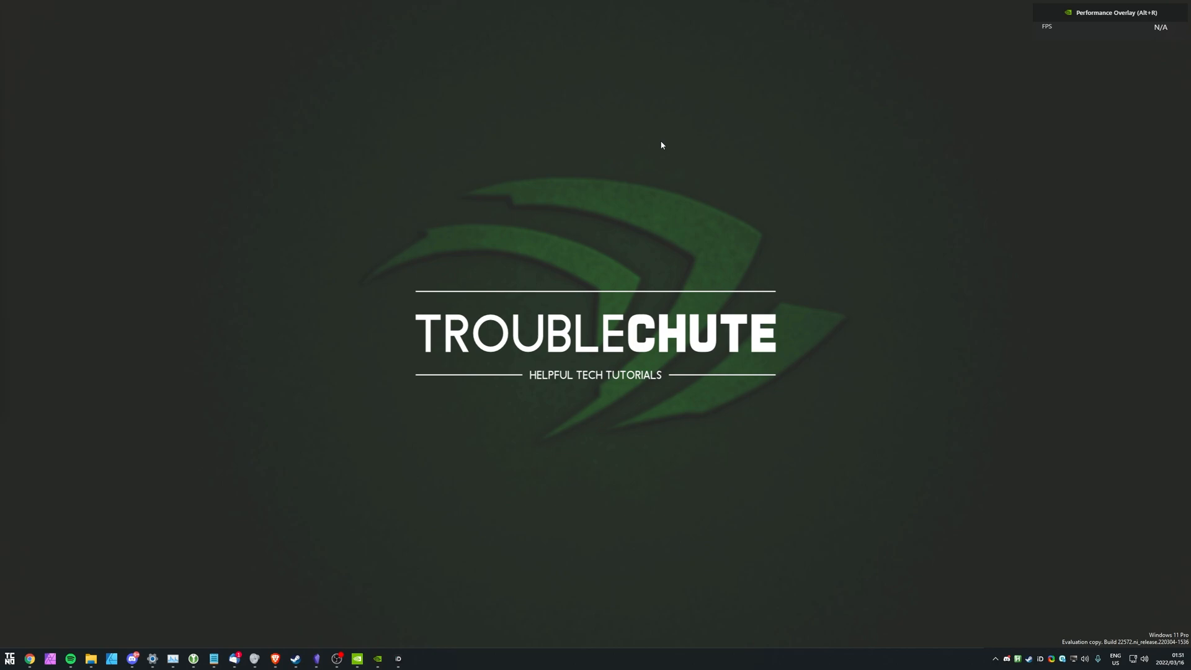
mouse_move(641, 520)
text(gef)
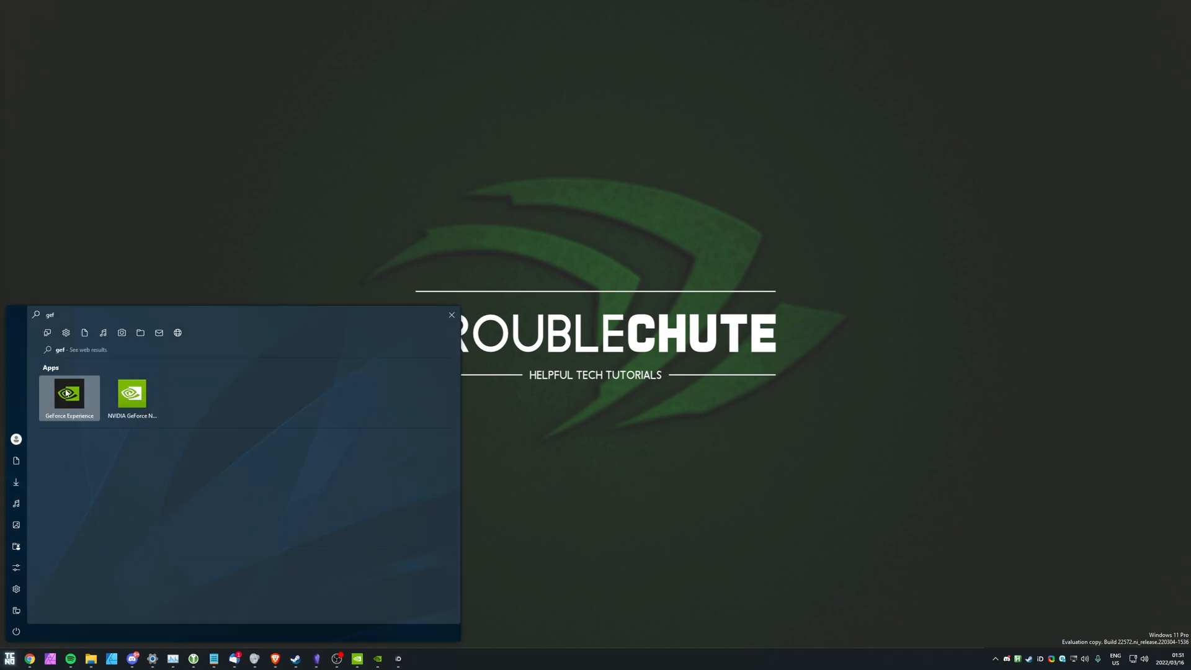
Launch GeForce Experience from search and go to its General settings page
click(68, 397)
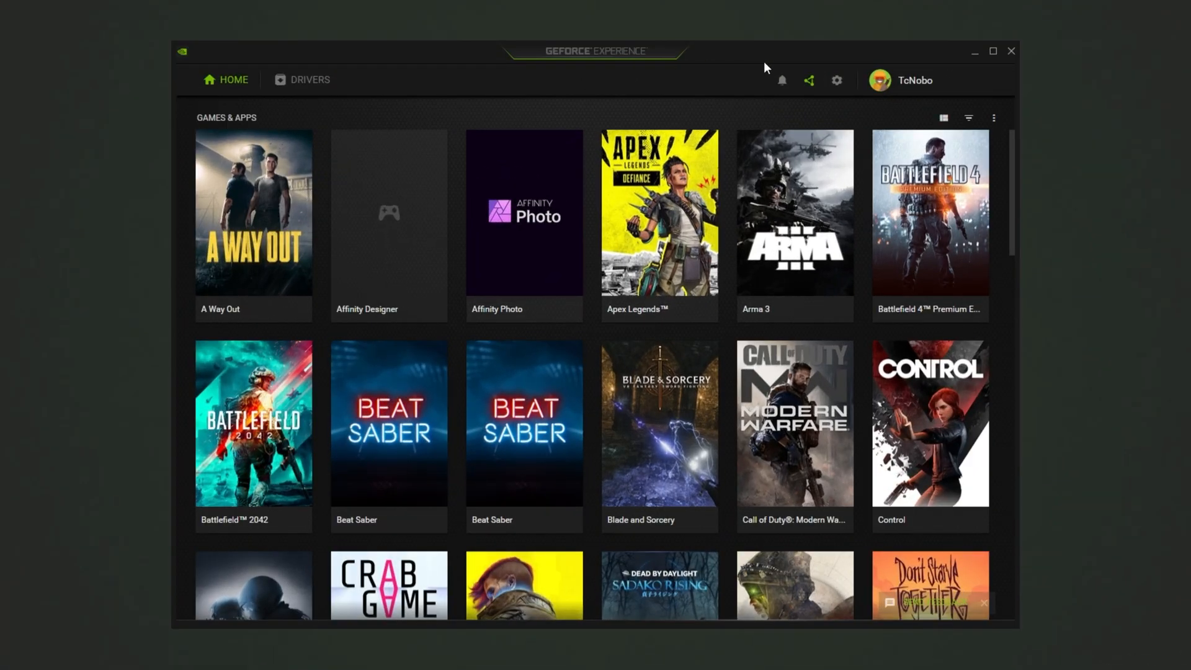
click(836, 79)
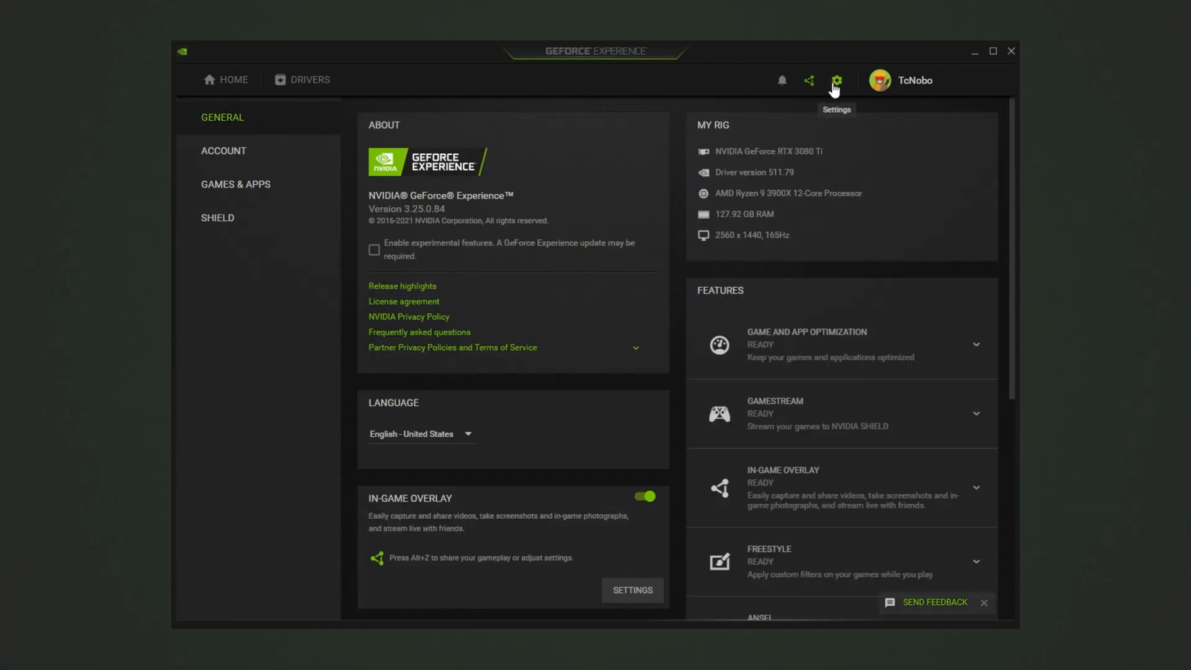
mouse_move(644, 497)
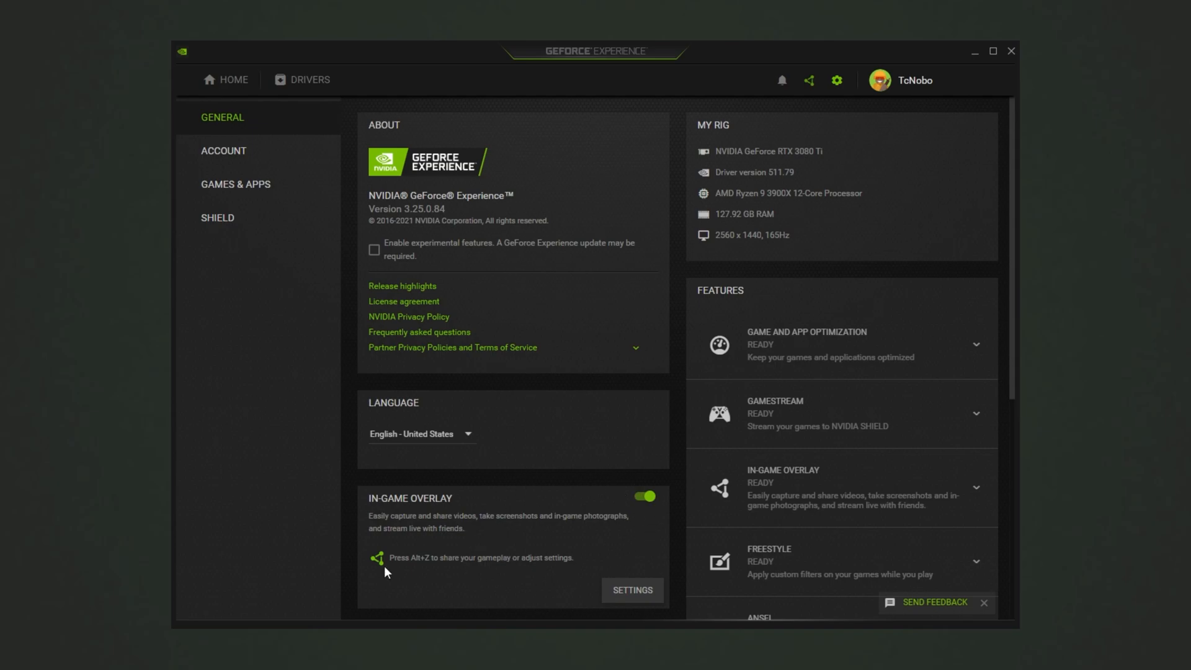
mouse_move(446, 566)
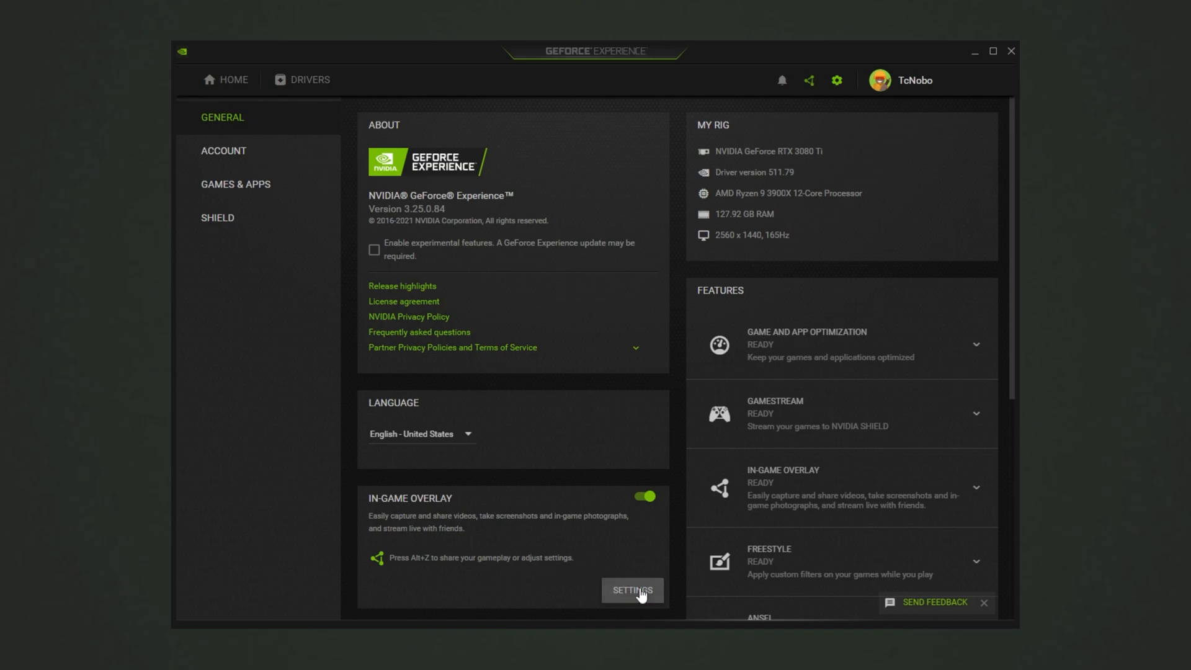
Reach the in-game overlay's Settings list with Connect, HUD layout, Keyboard shortcuts and Recordings
click(631, 591)
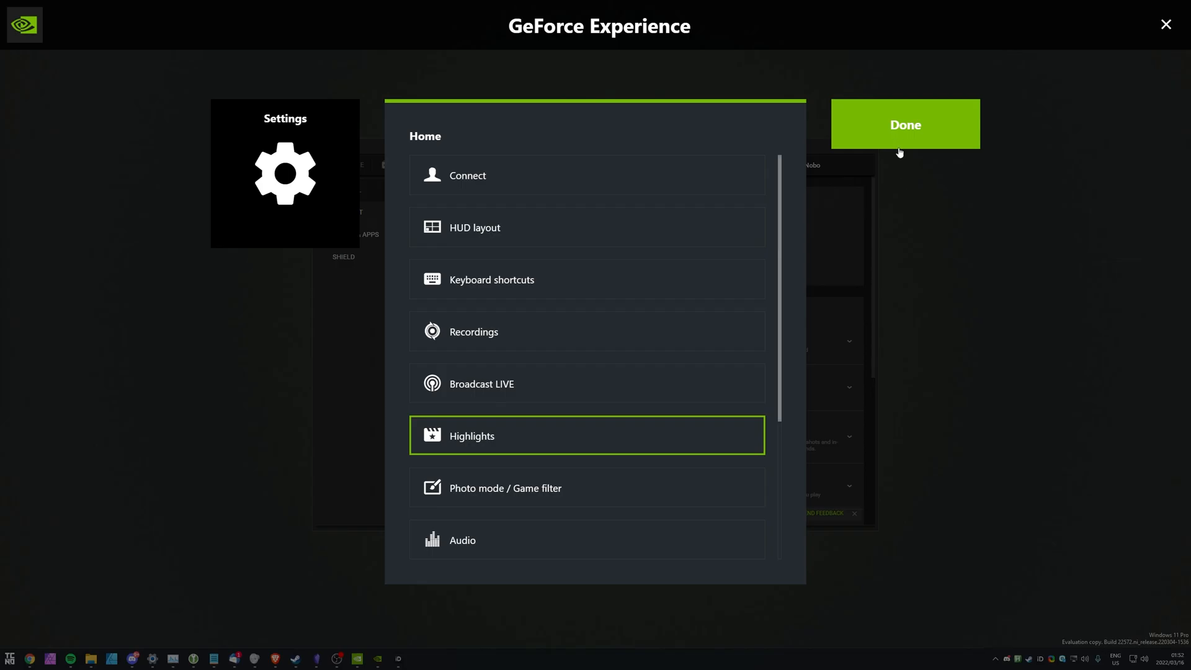
click(903, 124)
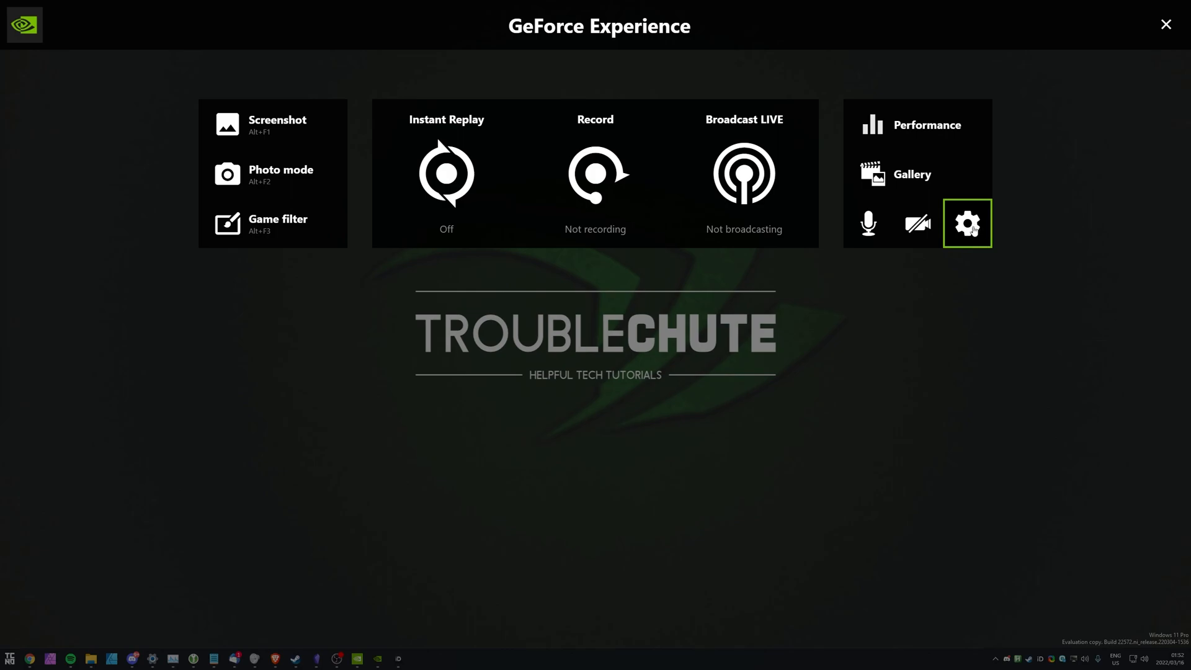
click(966, 223)
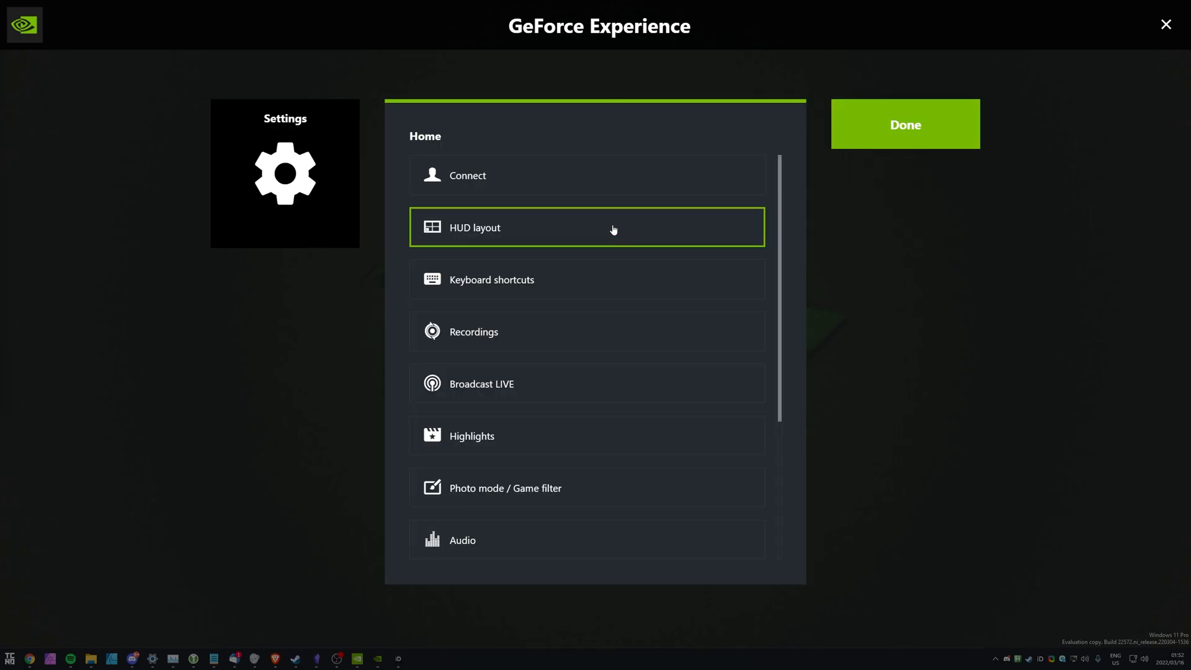
In HUD layout > Performance, position the overlay at the top-right corner after trying bottom-right
click(585, 226)
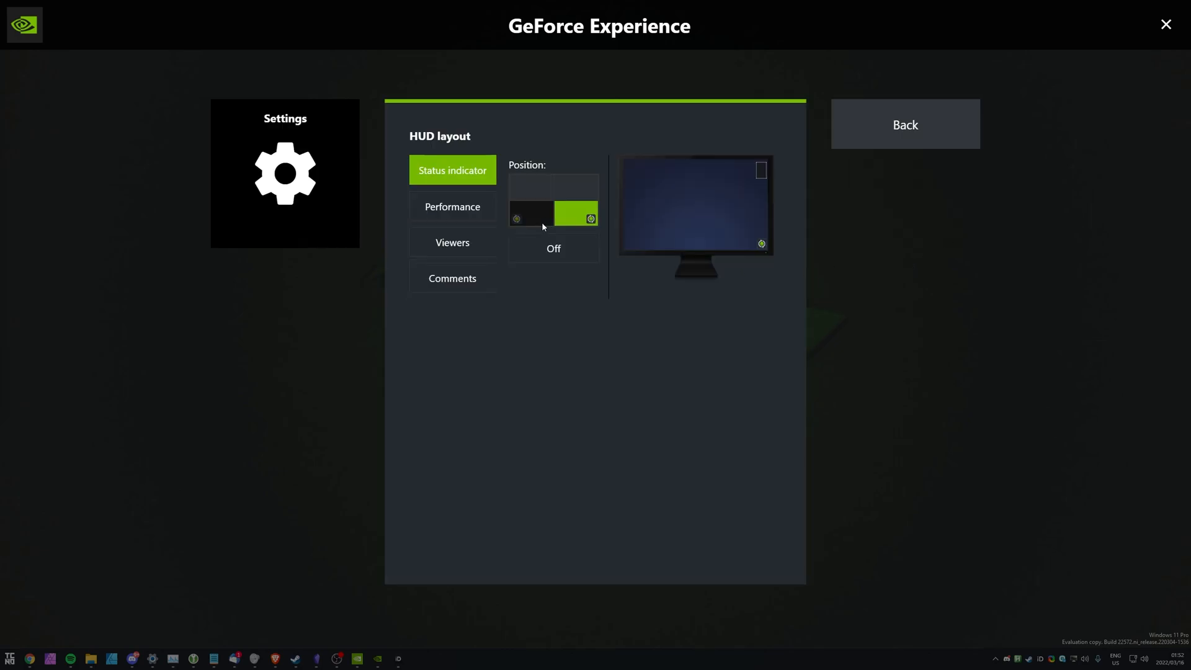
click(452, 206)
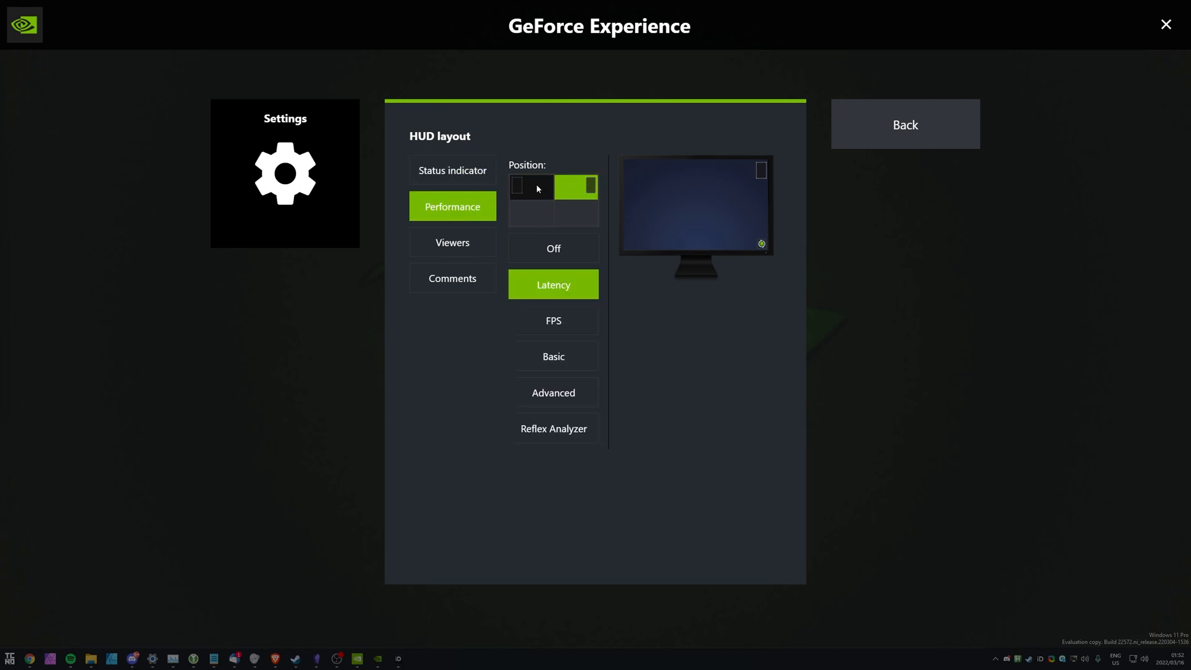
click(532, 212)
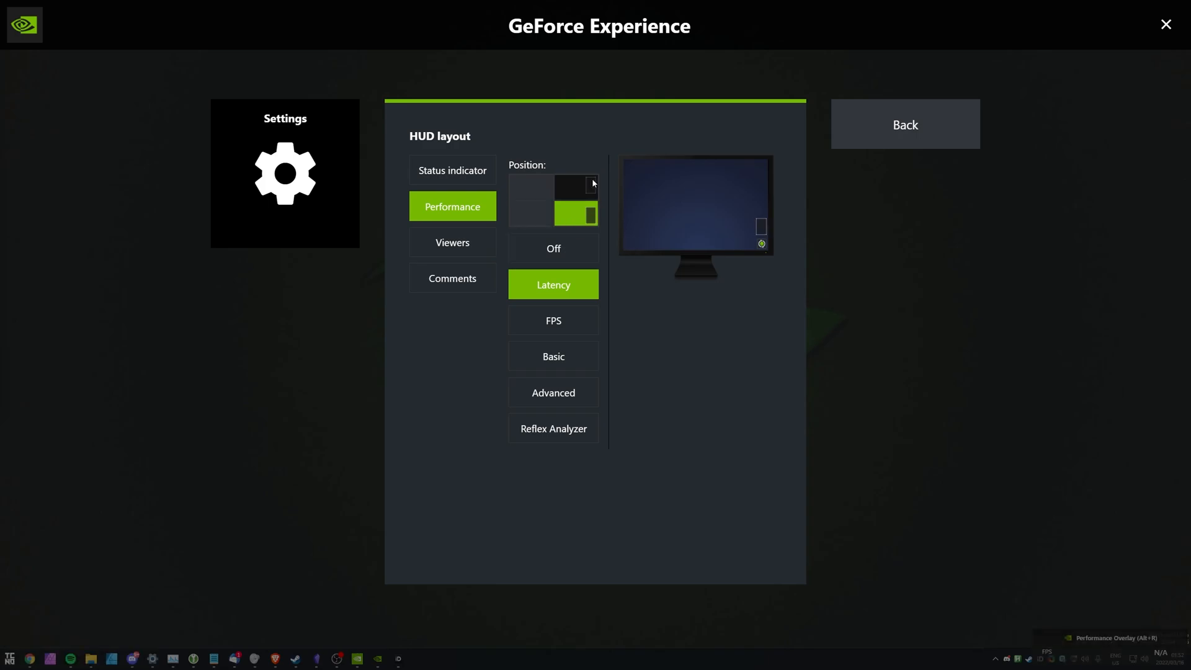
click(577, 186)
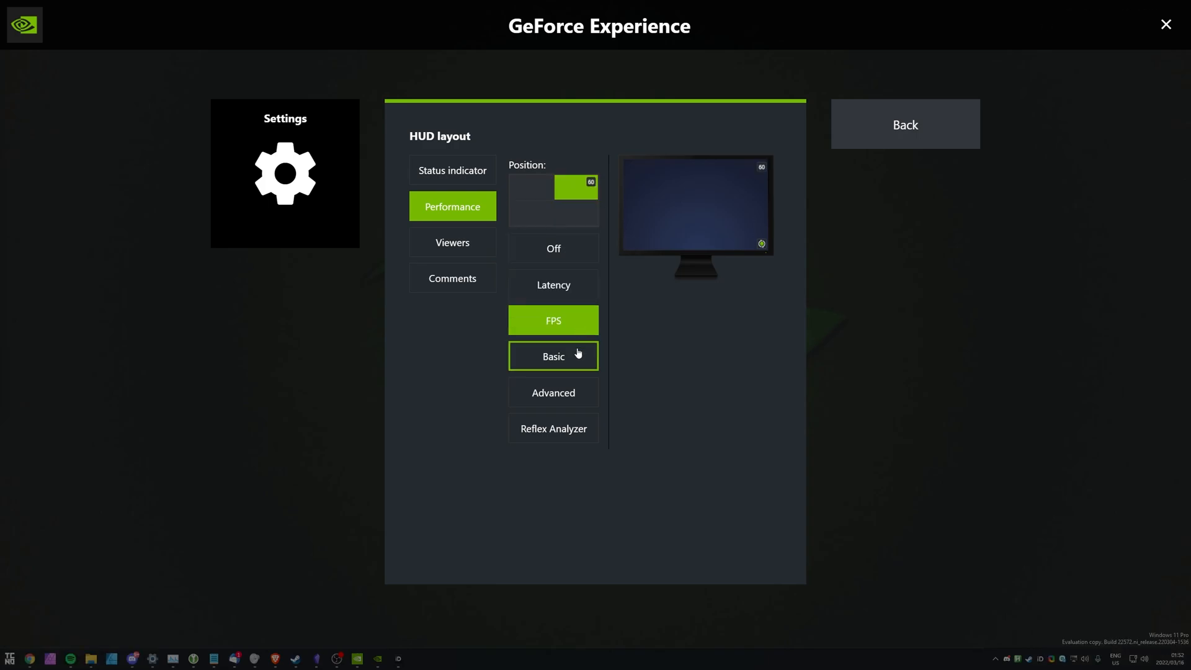
Try the Advanced and Latency stat sets, then settle on FPS only
click(554, 392)
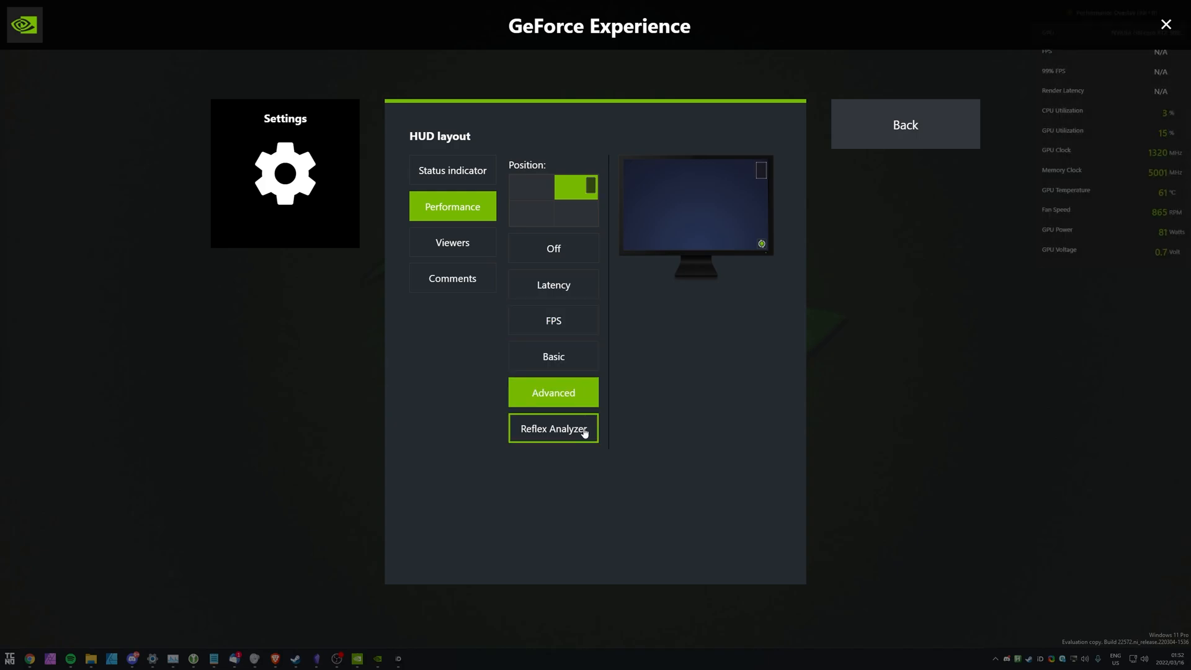
click(554, 284)
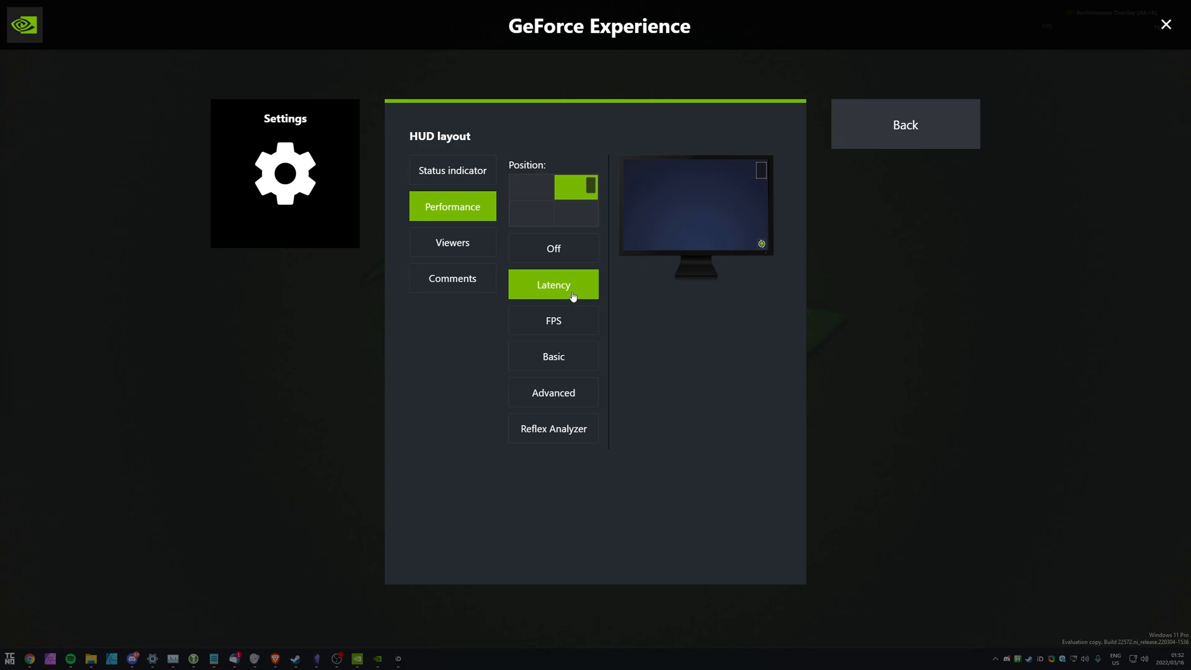
click(553, 320)
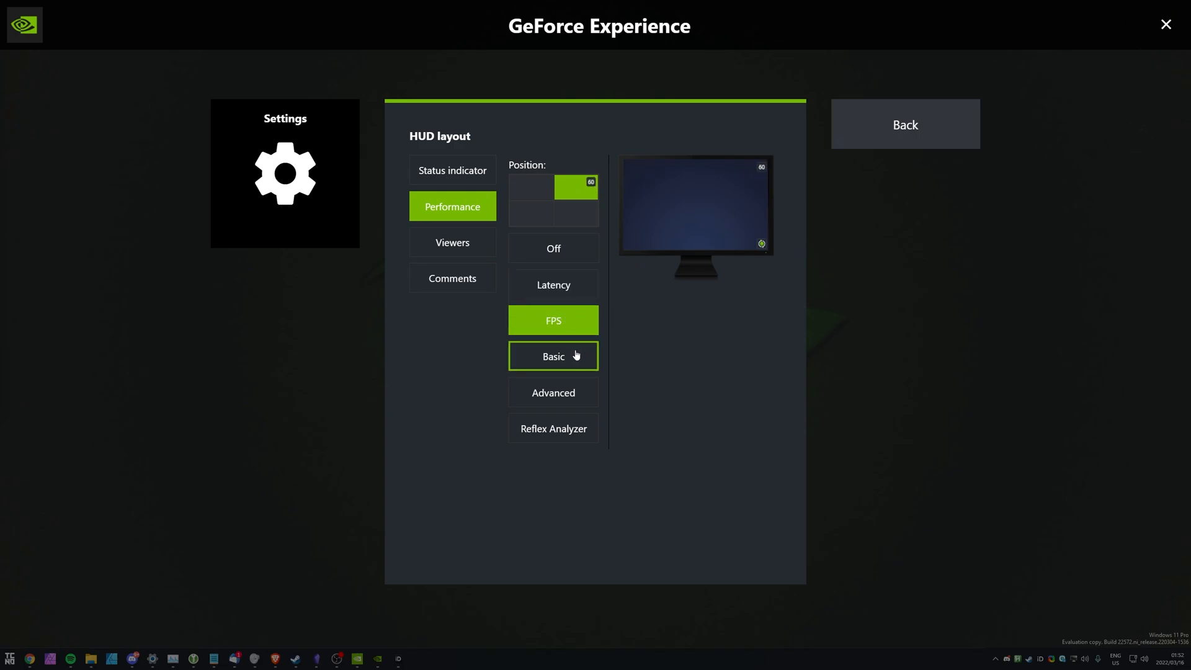
Switch the overlay through Basic, Advanced GPU stats and Reflex Analyzer latency modes
click(553, 356)
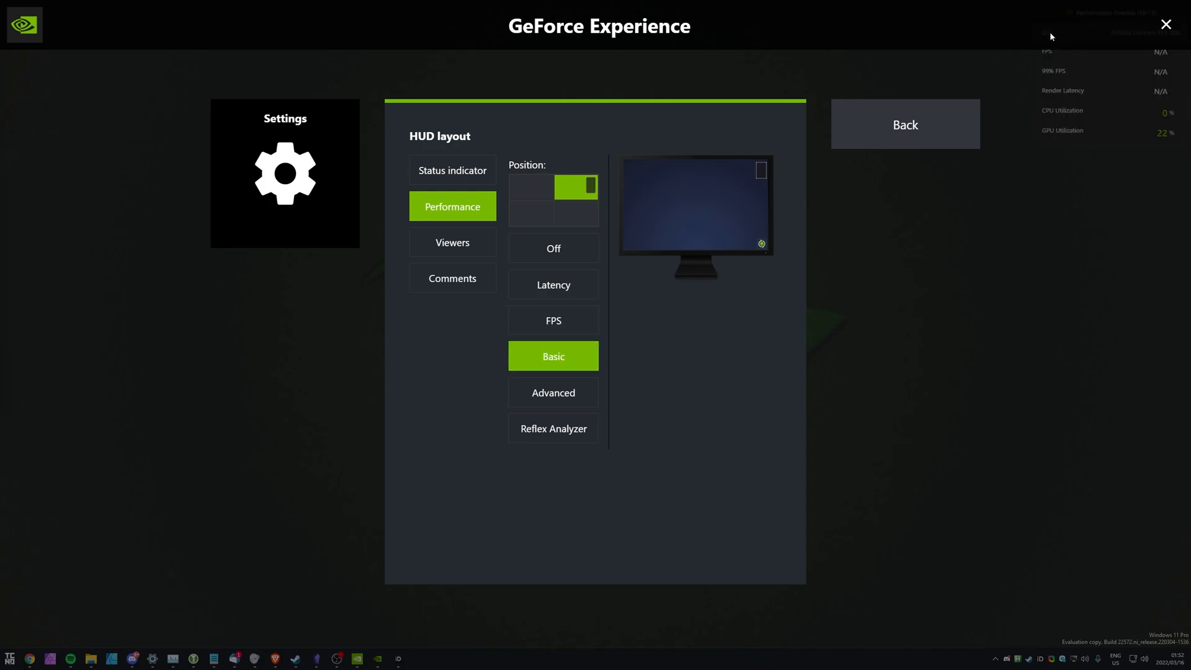
mouse_move(1067, 84)
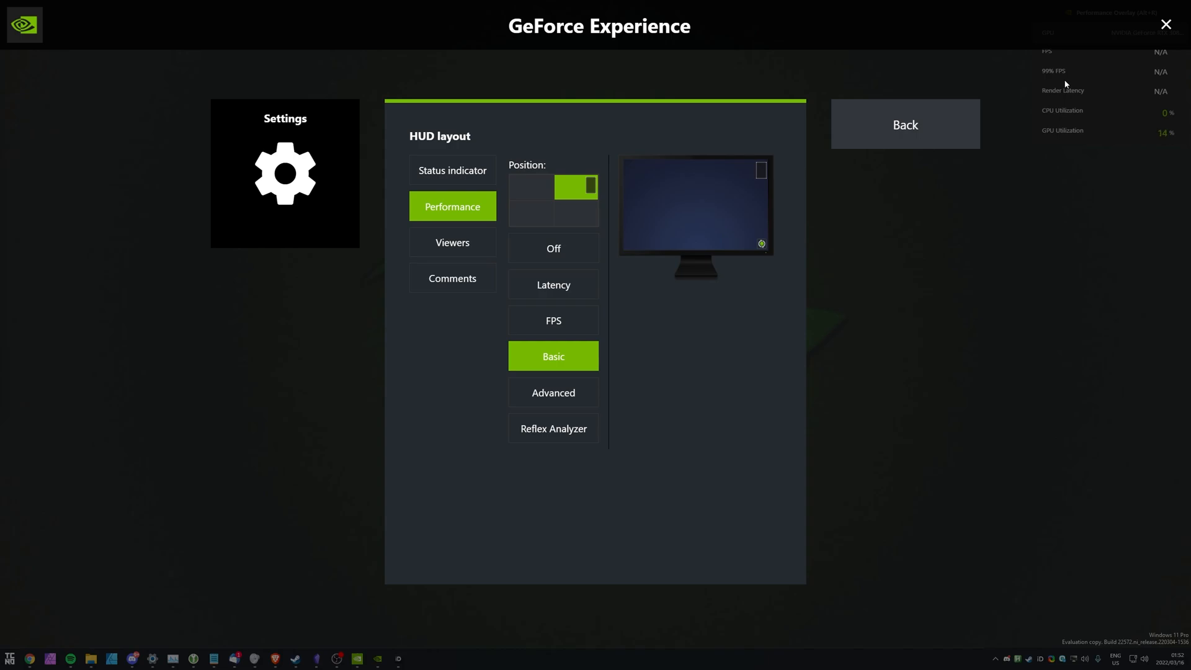
mouse_move(621, 344)
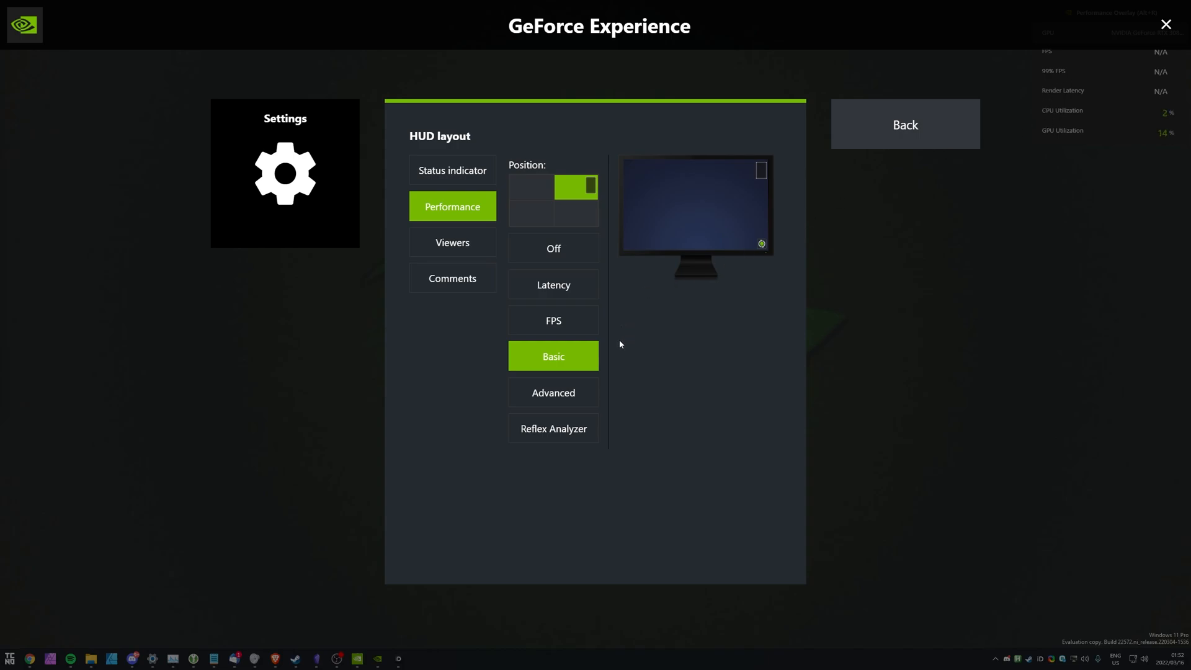
mouse_move(691, 344)
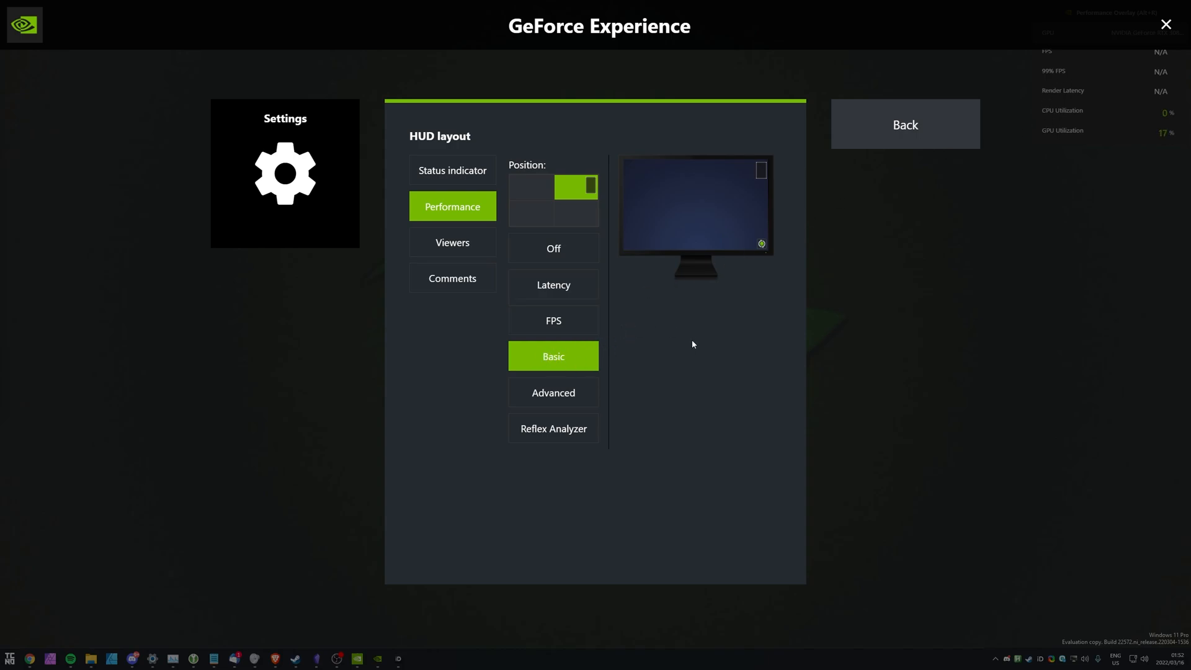
mouse_move(570, 355)
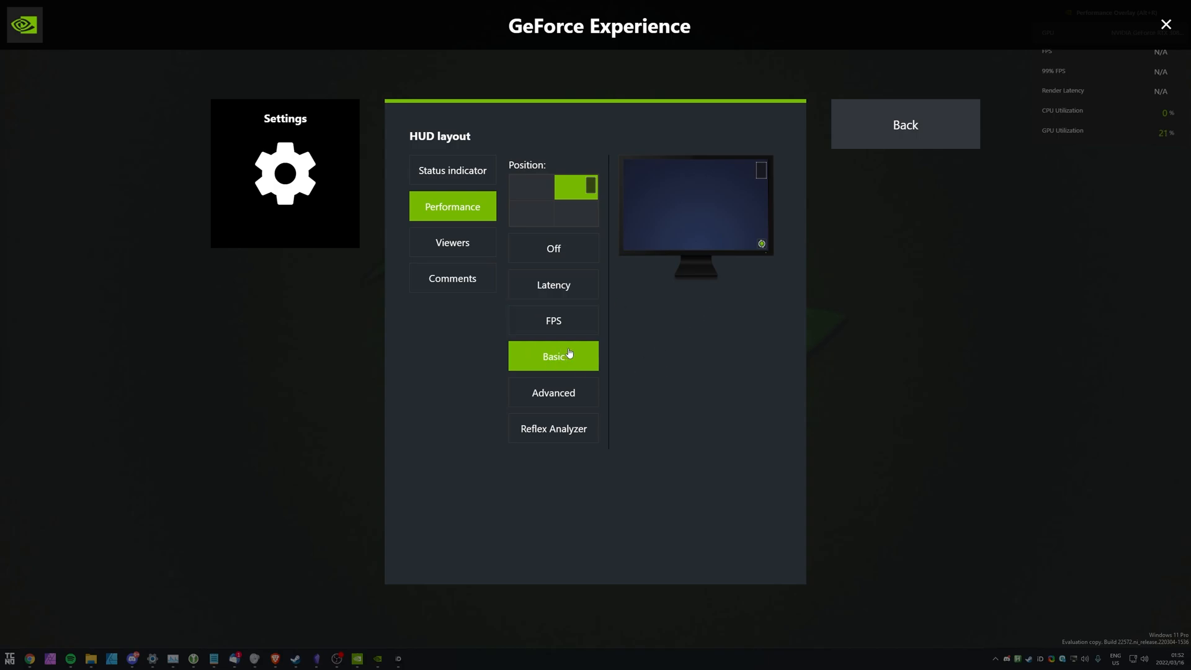
mouse_move(592, 353)
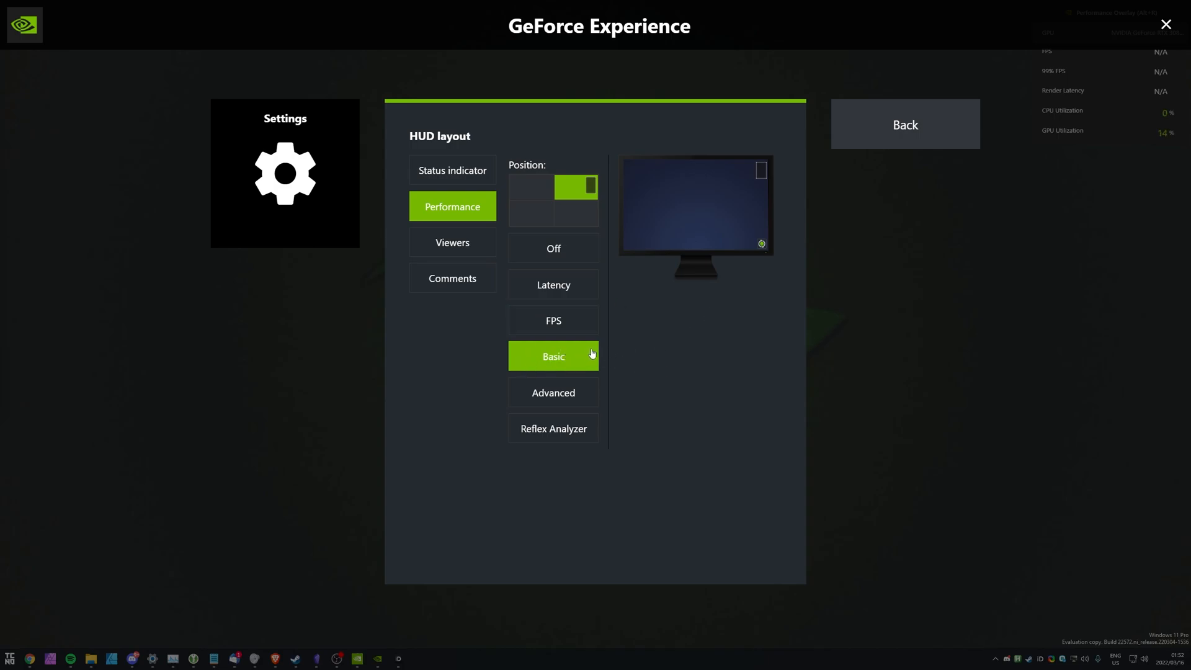
mouse_move(553, 392)
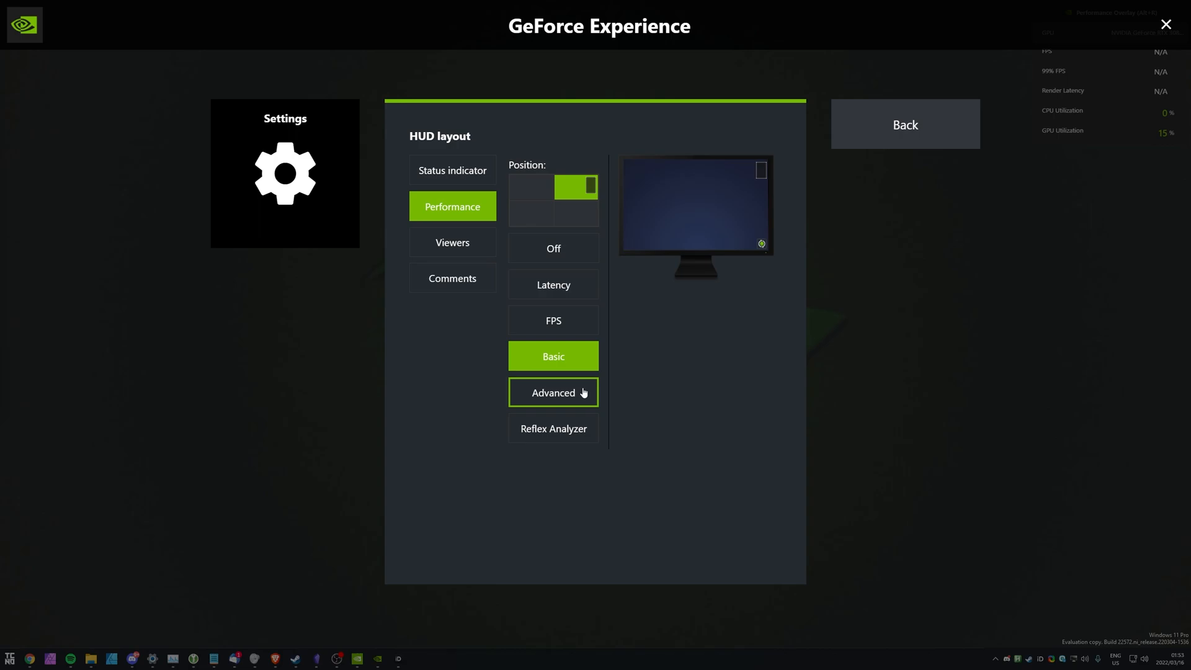
click(553, 392)
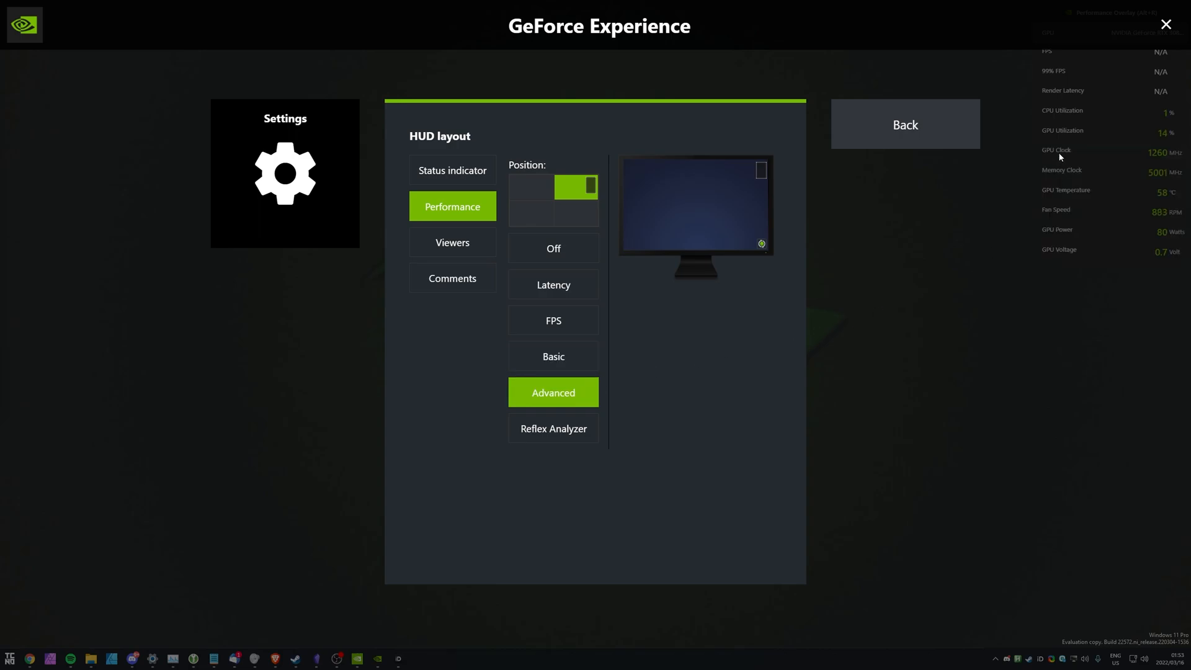
mouse_move(1054, 195)
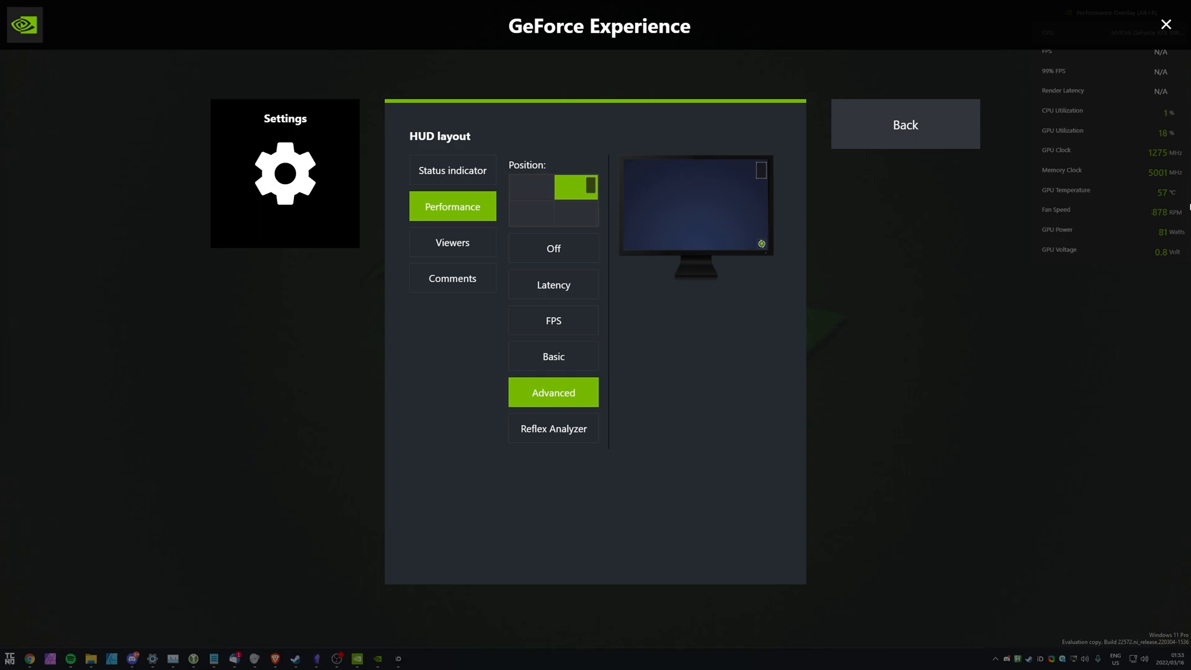
mouse_move(1125, 210)
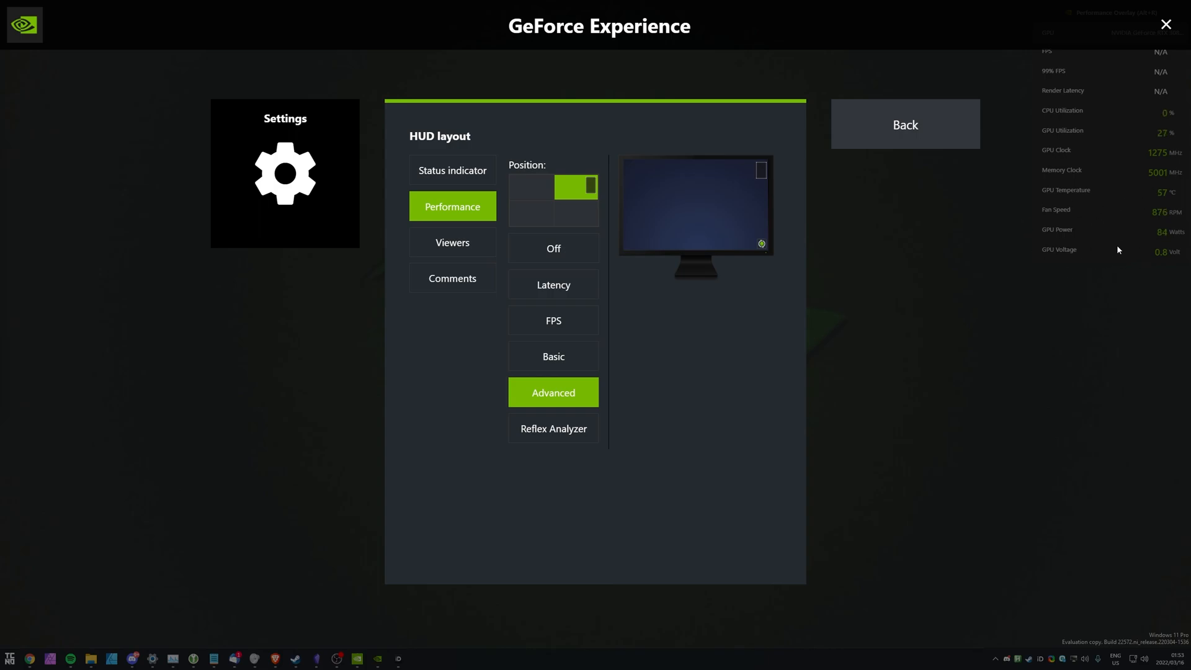
mouse_move(1043, 234)
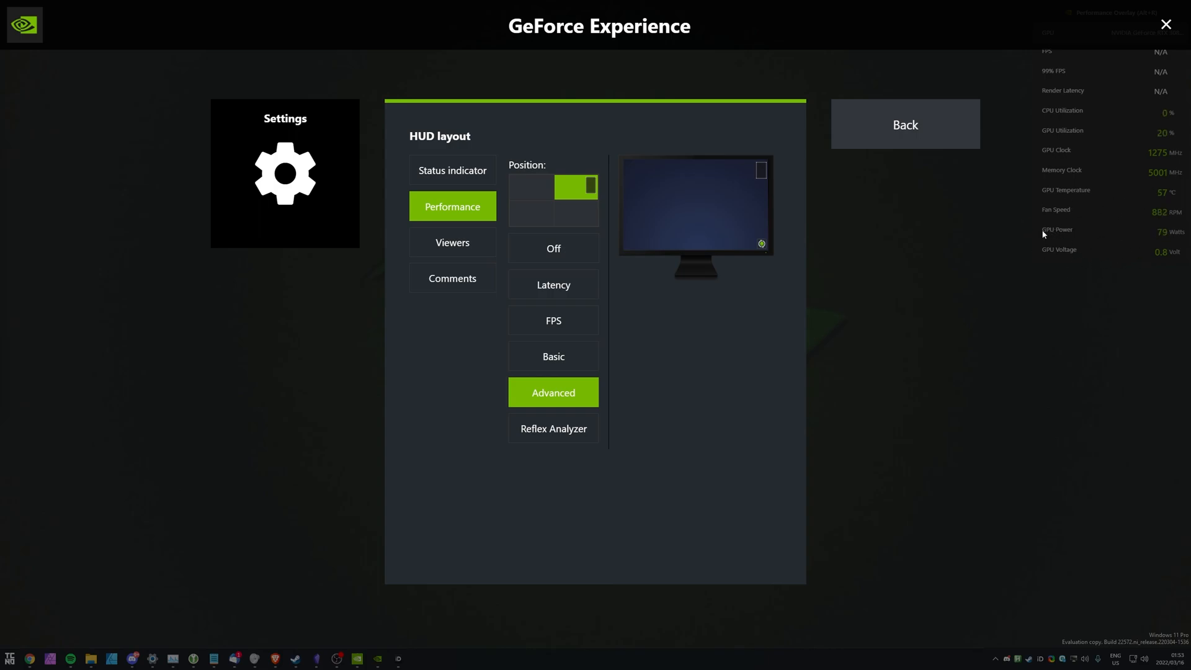
mouse_move(1089, 238)
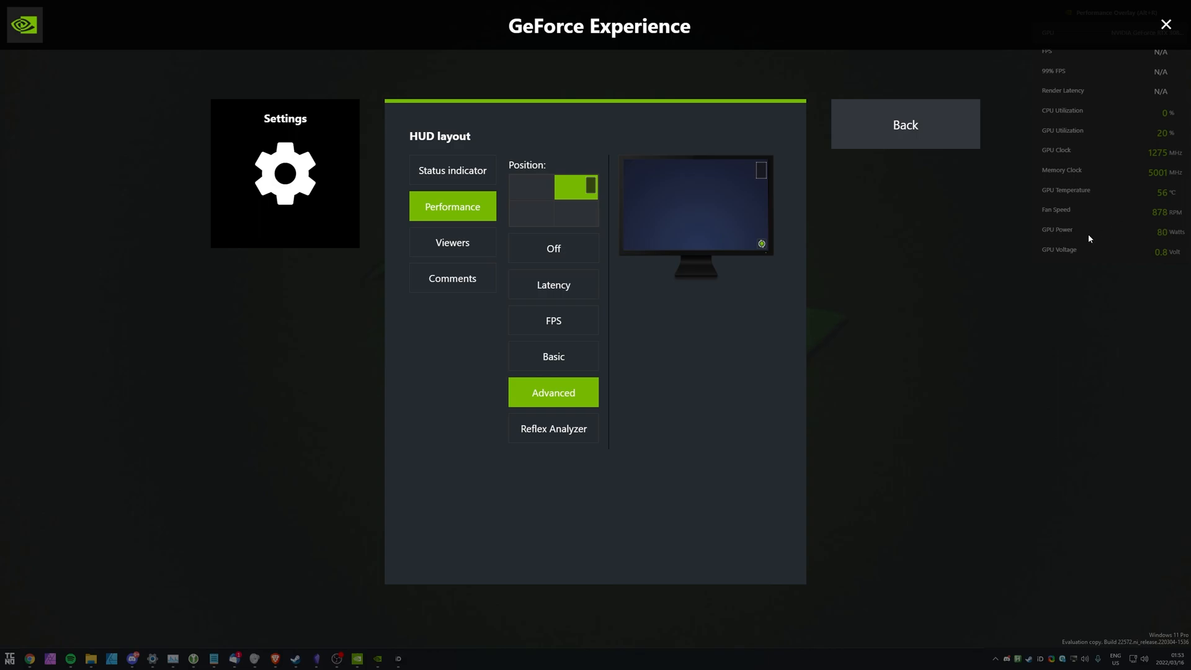
mouse_move(1094, 197)
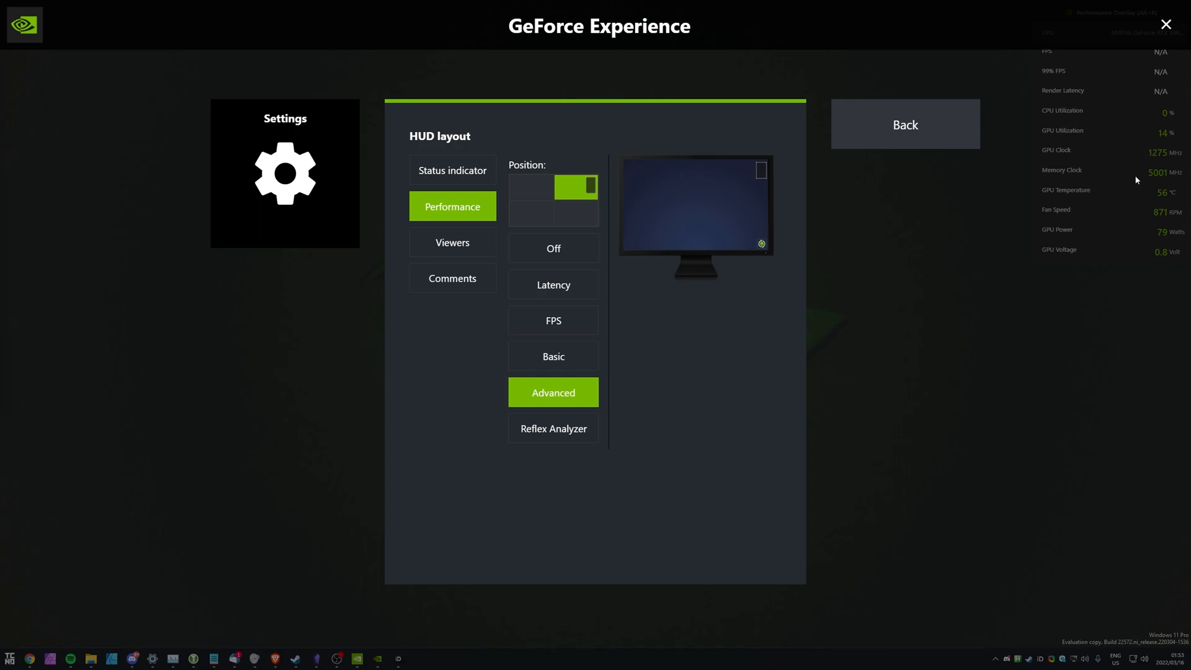
mouse_move(1067, 216)
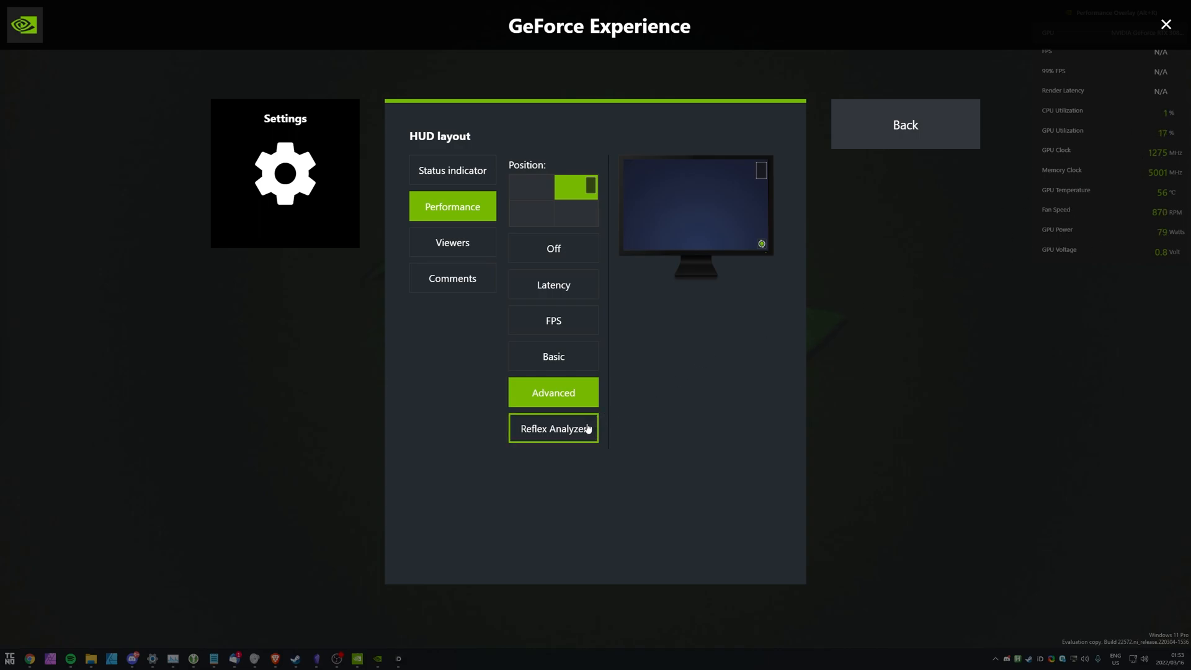
click(553, 428)
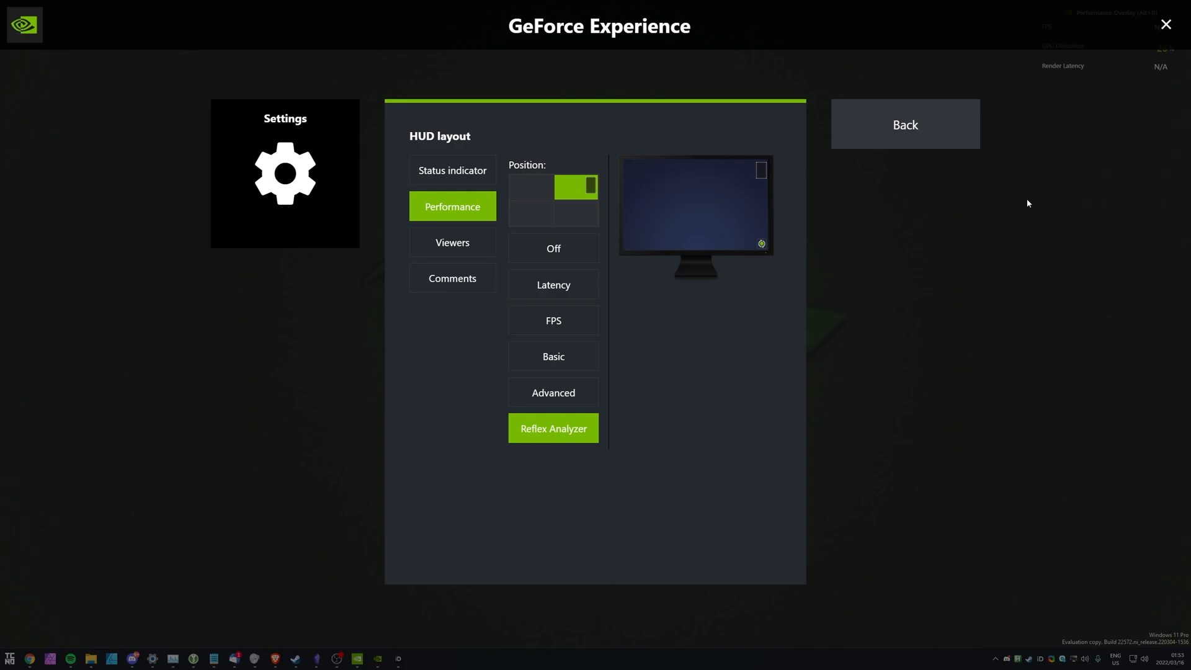
mouse_move(1091, 95)
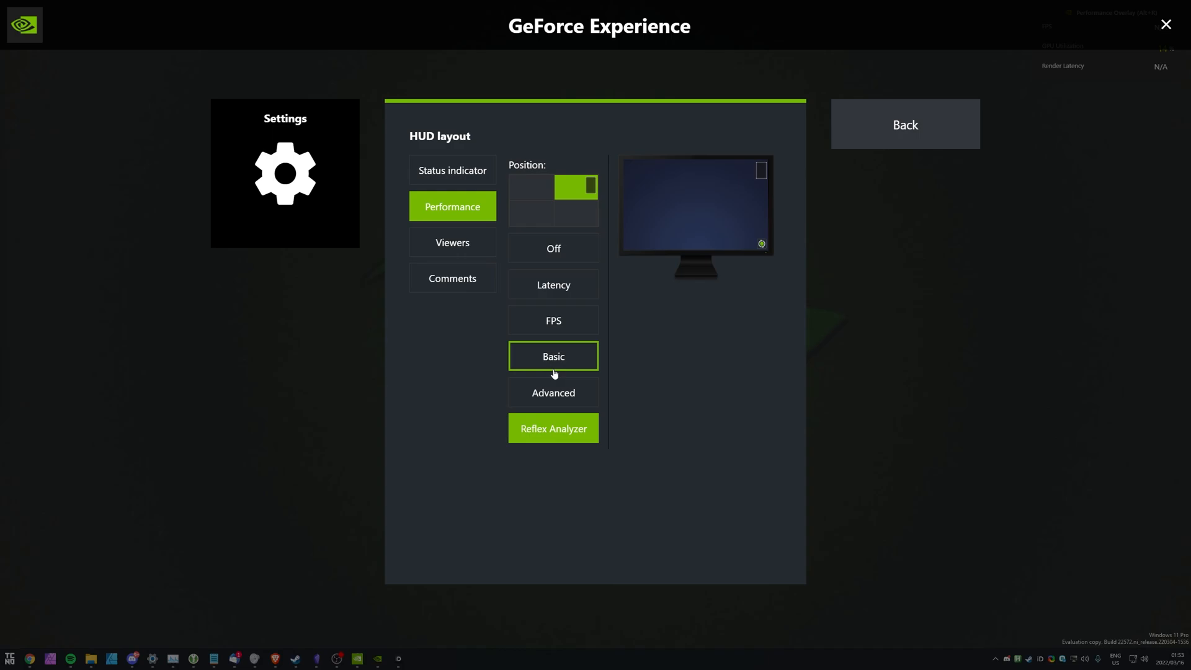
mouse_move(554, 367)
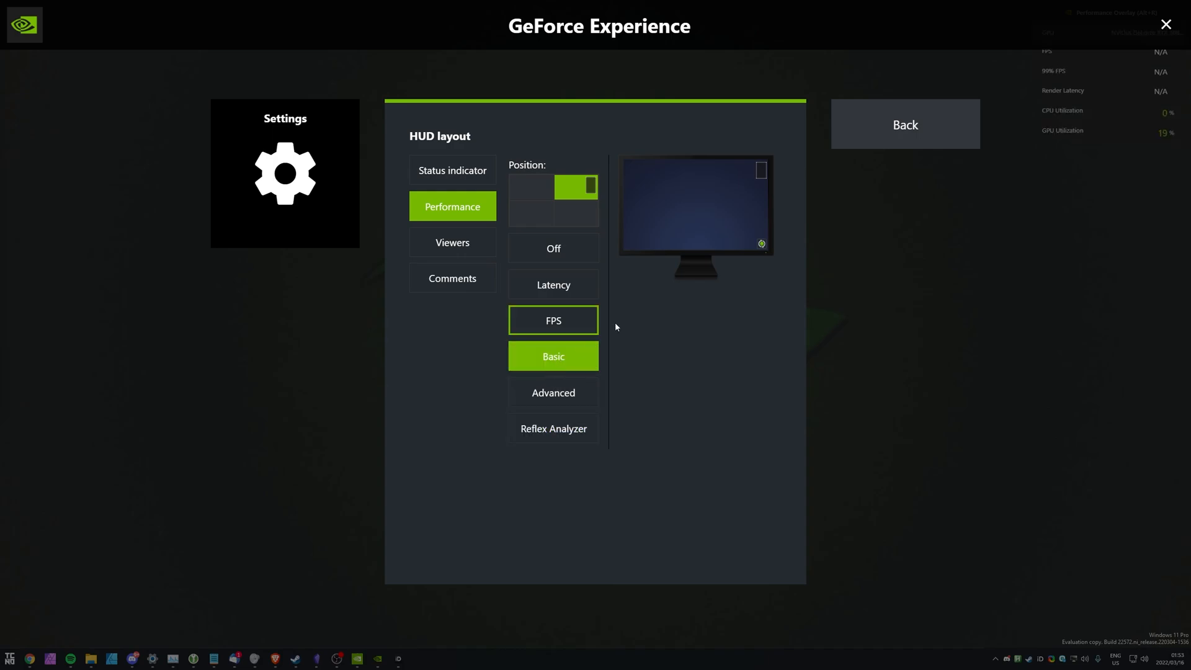
Back out of settings and close the GeForce overlay, leaving Basic stats over the desktop
click(905, 124)
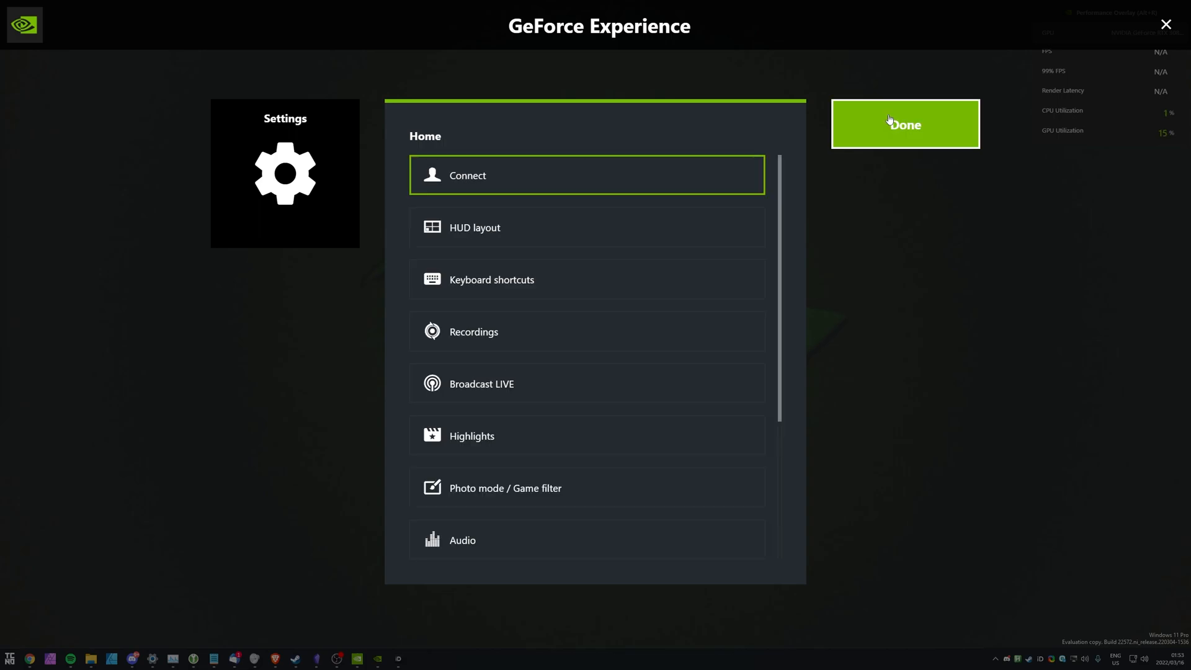
click(904, 124)
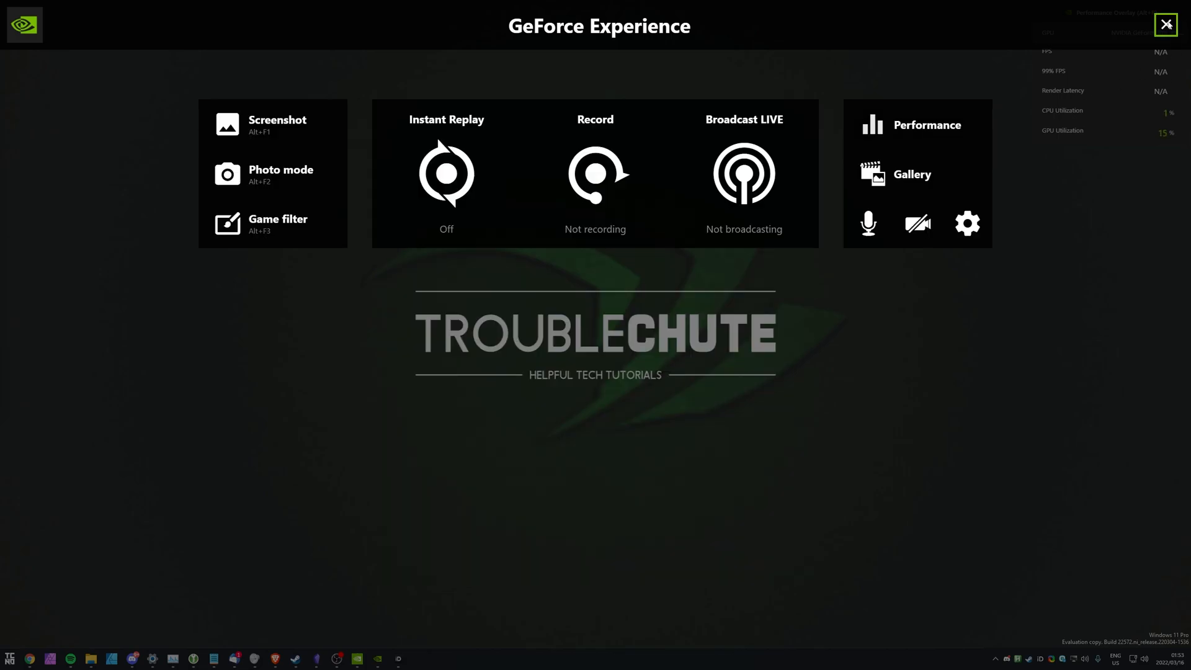
click(1166, 25)
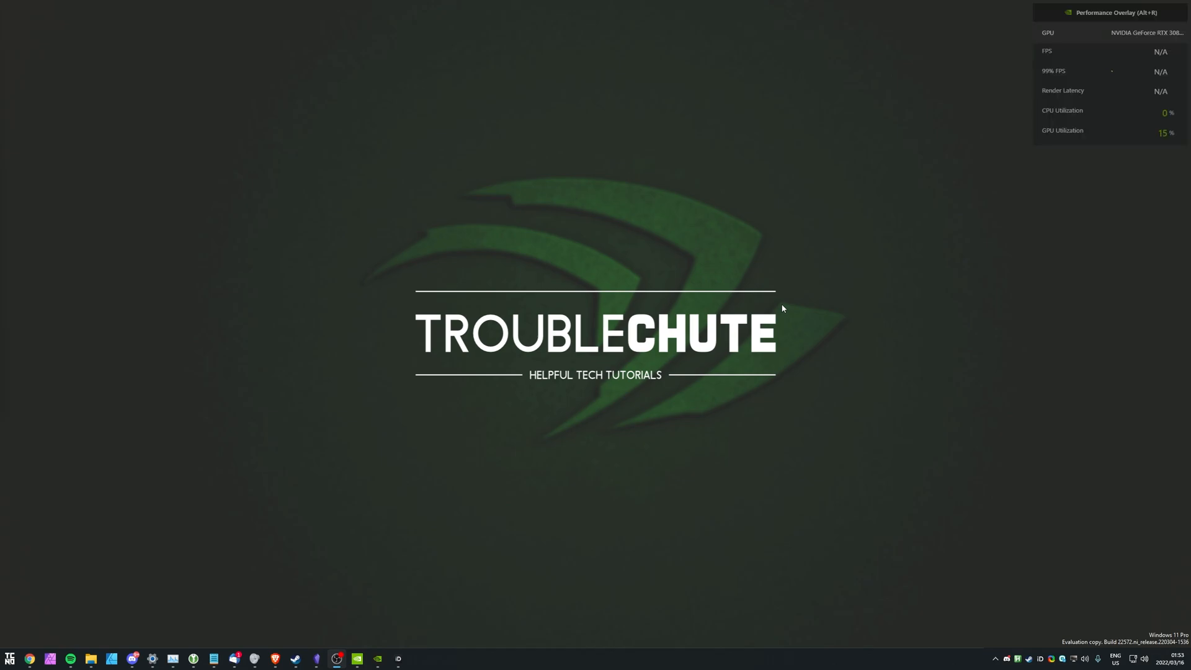
mouse_move(617, 149)
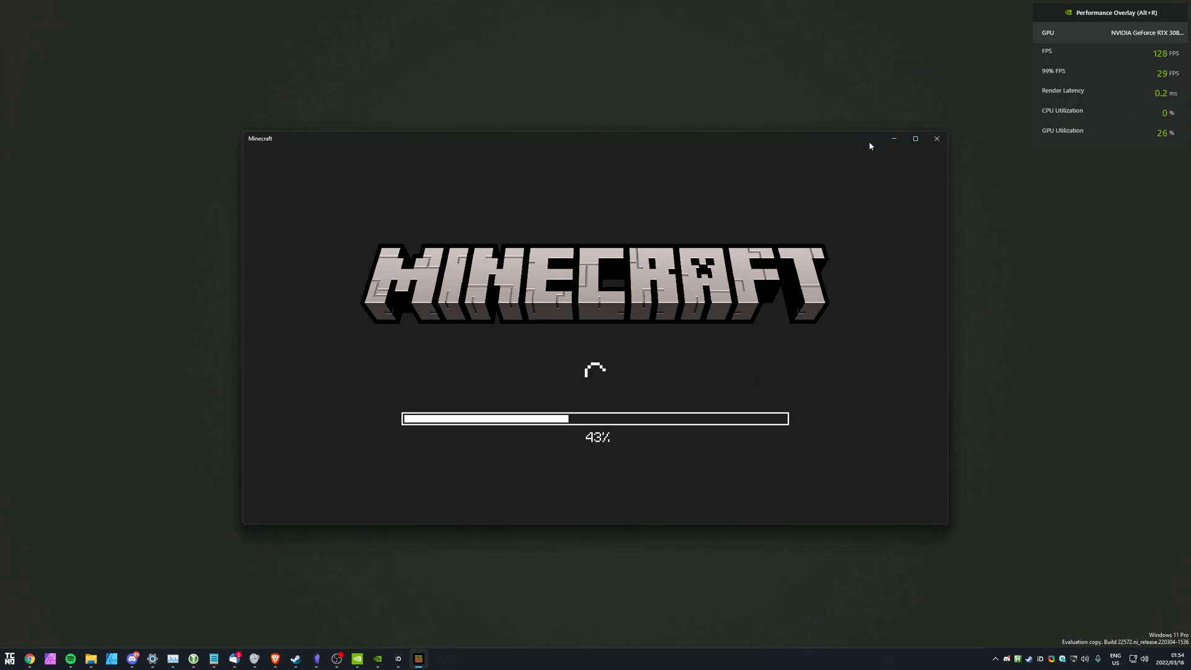
mouse_move(1127, 54)
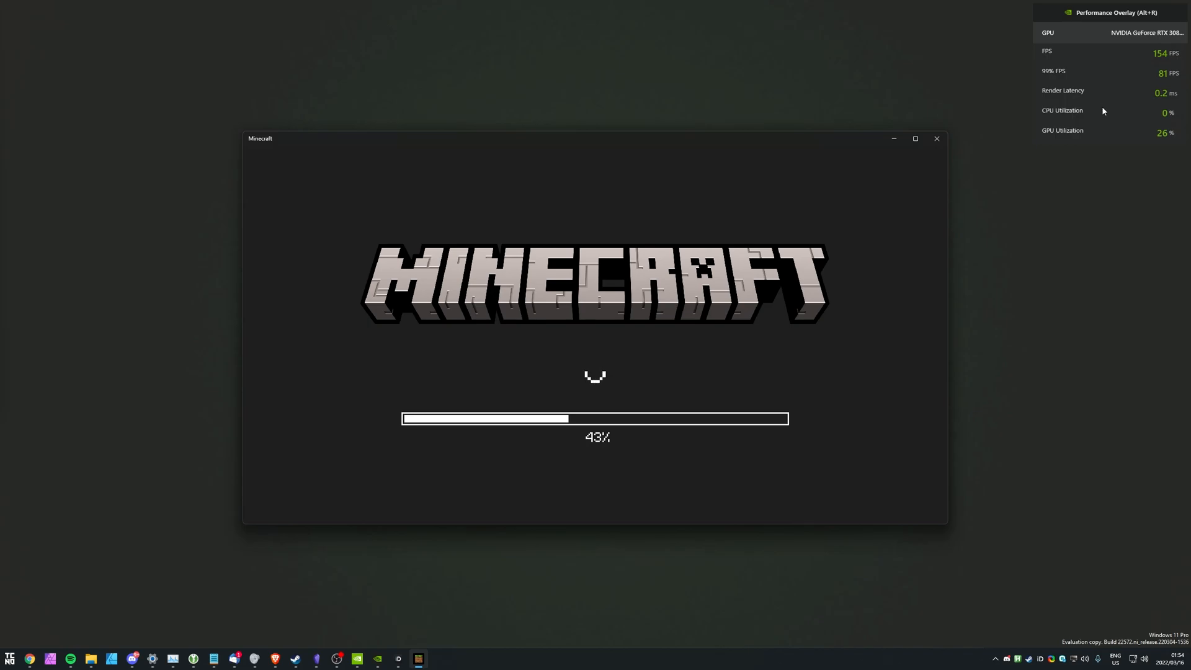
mouse_move(852, 172)
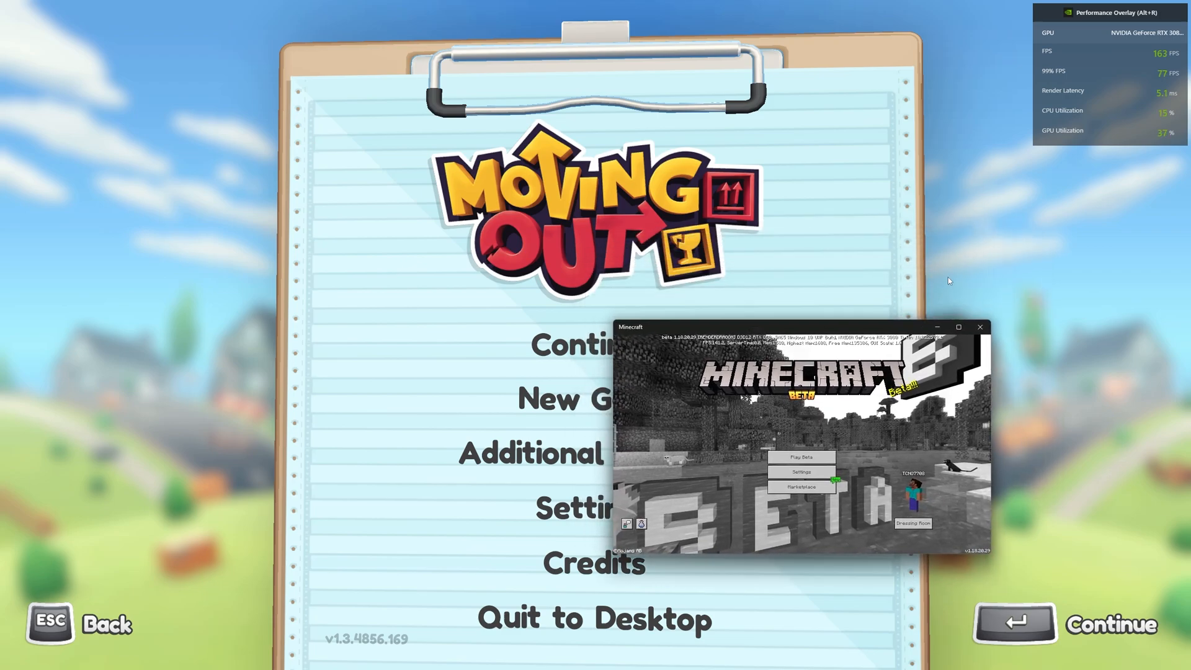
Close the Minecraft window and quit Moving Out to the desktop, overlay reading N/A again
click(980, 326)
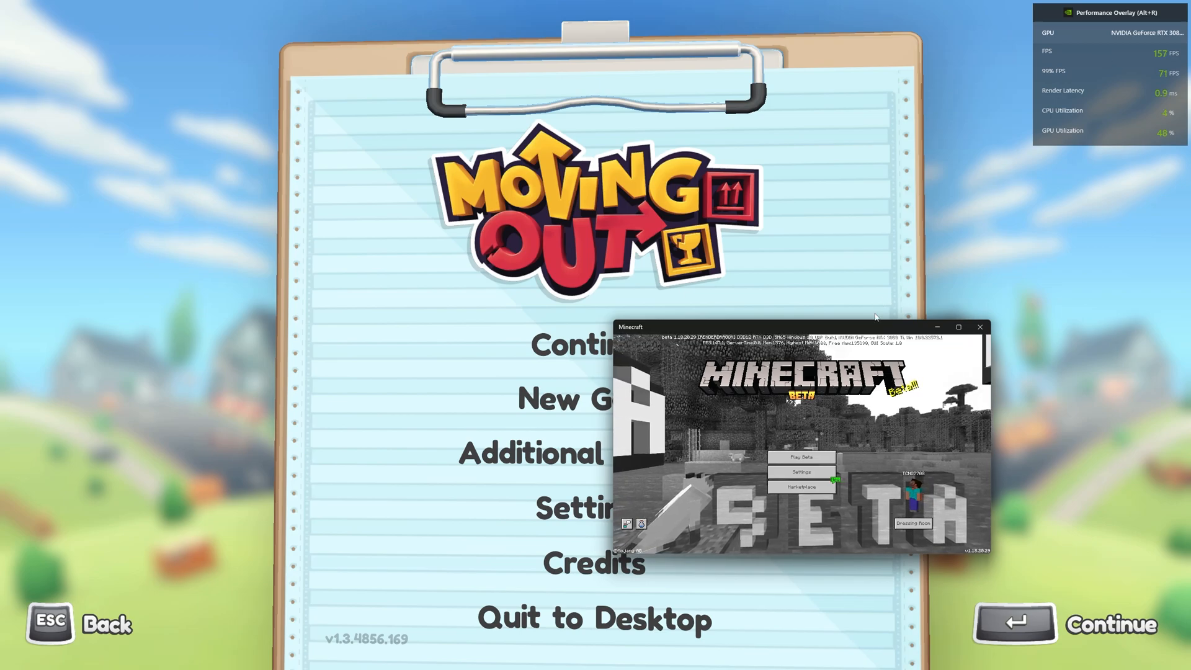
click(979, 327)
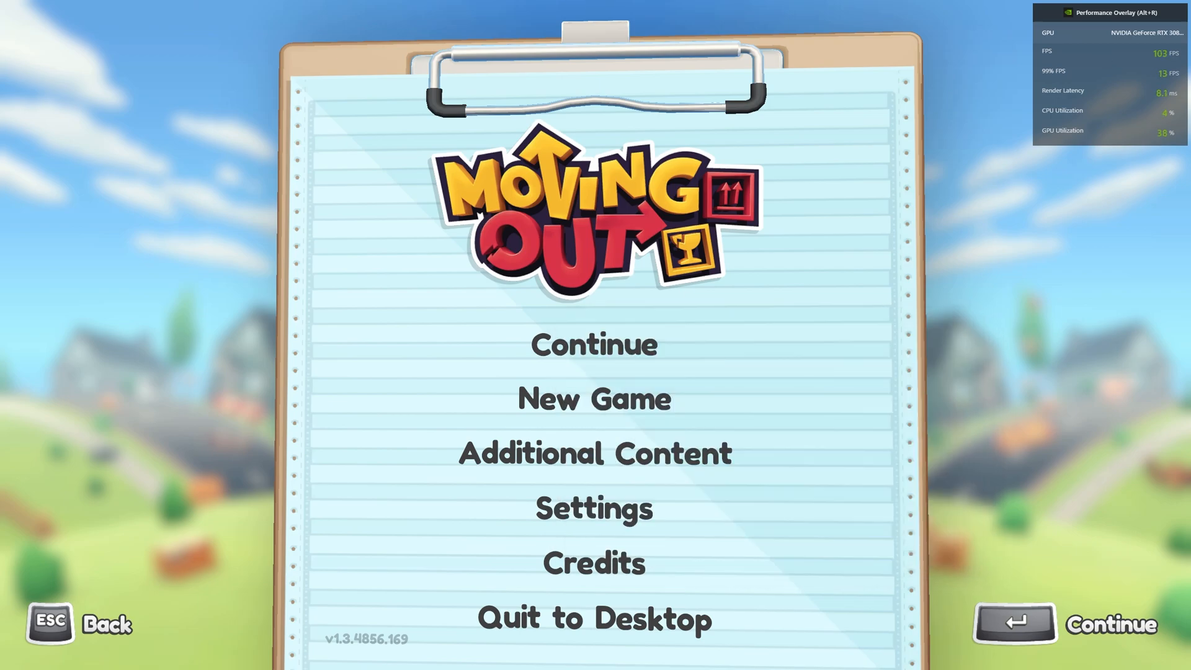
click(594, 618)
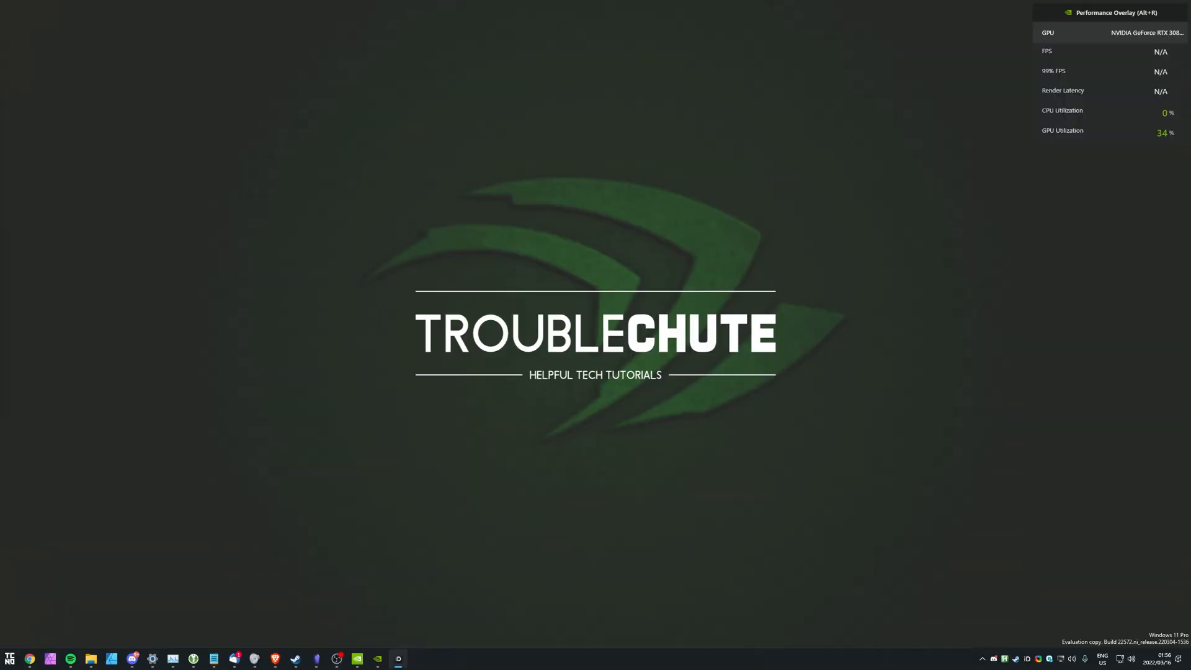